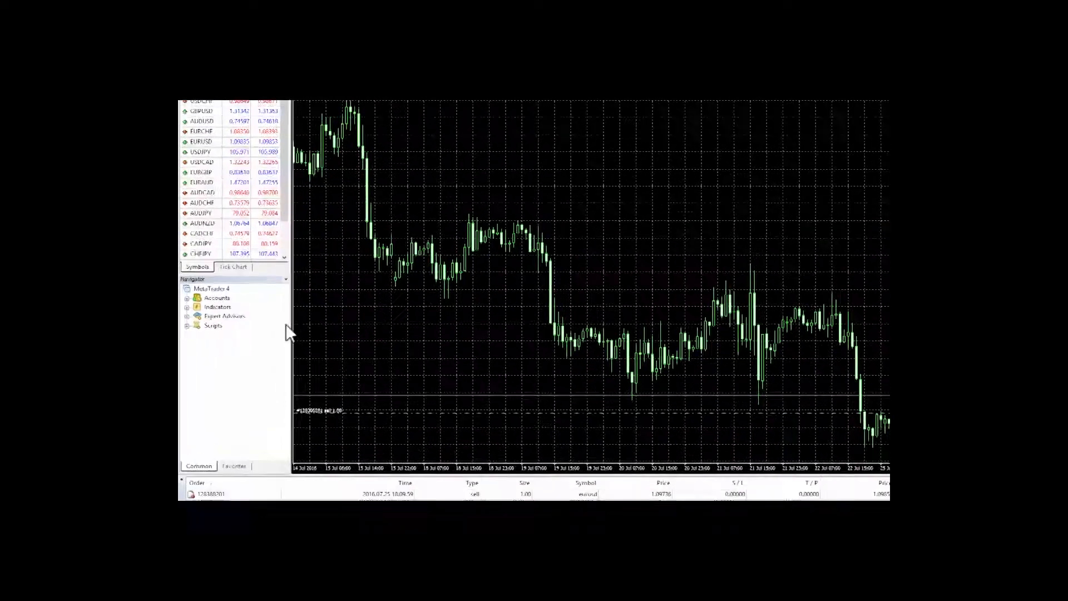
Expand Expert Advisors in Navigator and bring up the Excel RTD properties dialog.
click(195, 318)
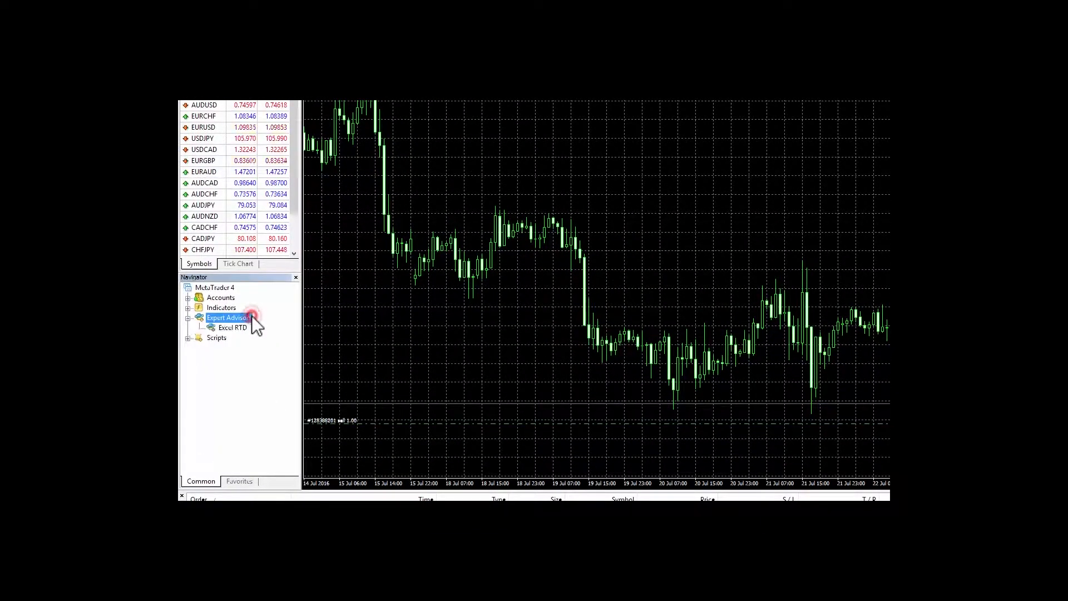
click(231, 327)
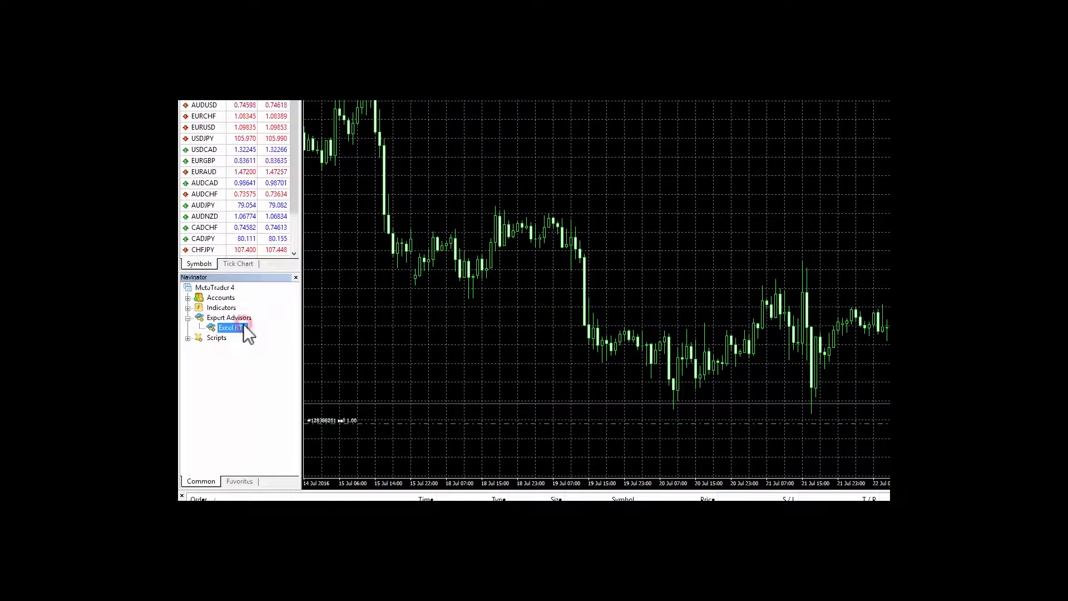
double_click(232, 327)
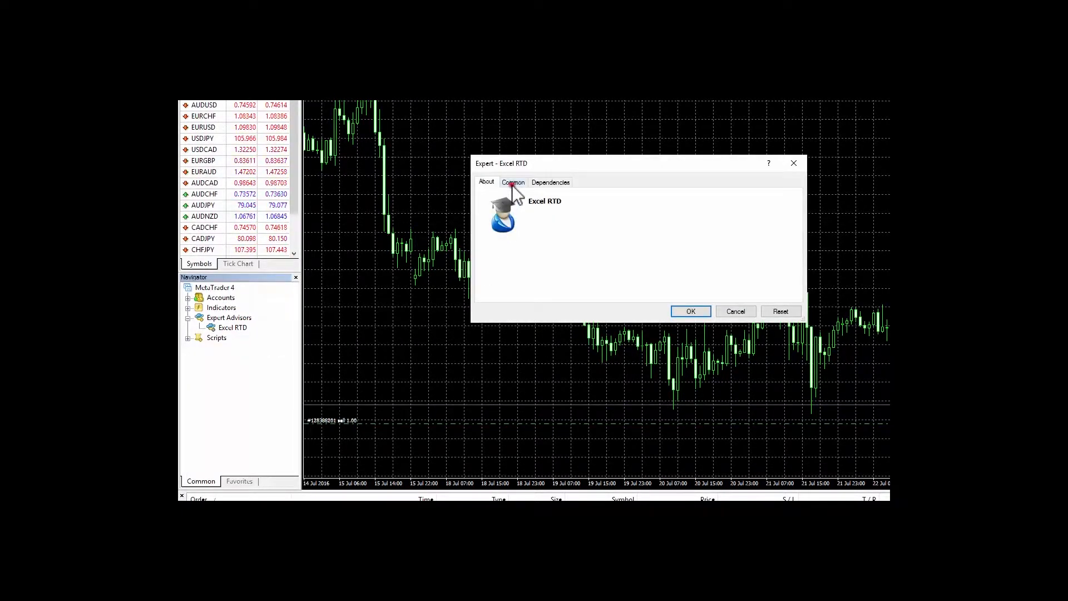
click(513, 181)
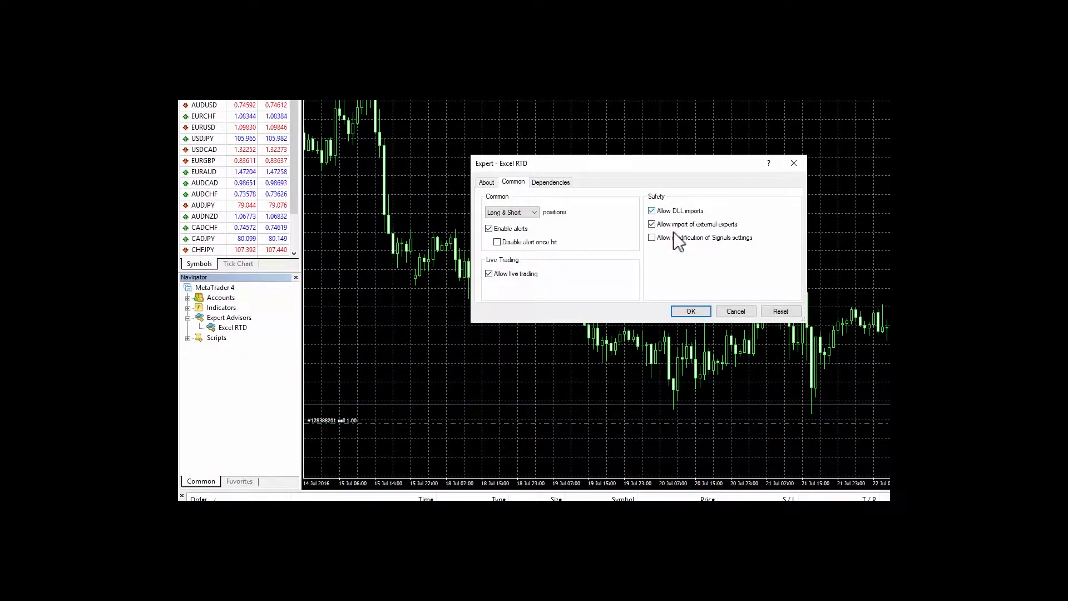
click(690, 310)
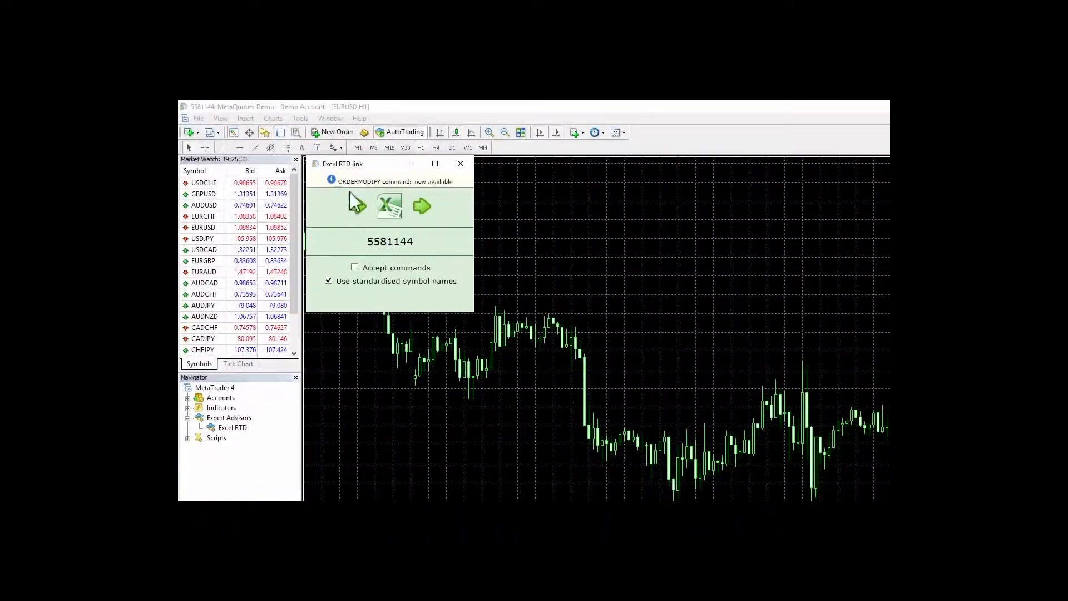
Pin the Excel RTD link window via its title-bar menu's Pin/Unpin option.
click(314, 163)
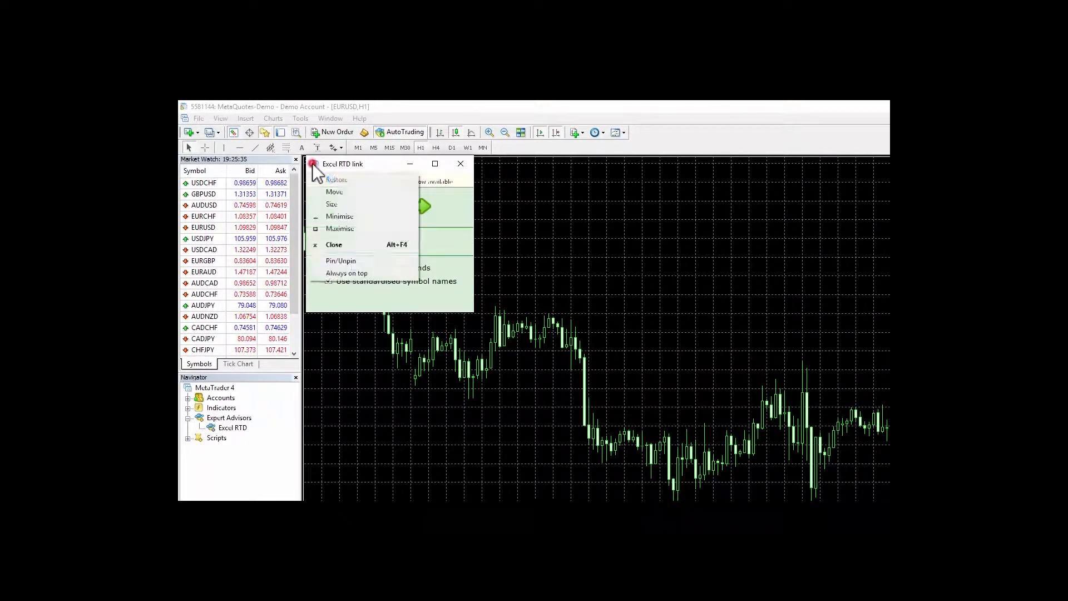
mouse_move(341, 260)
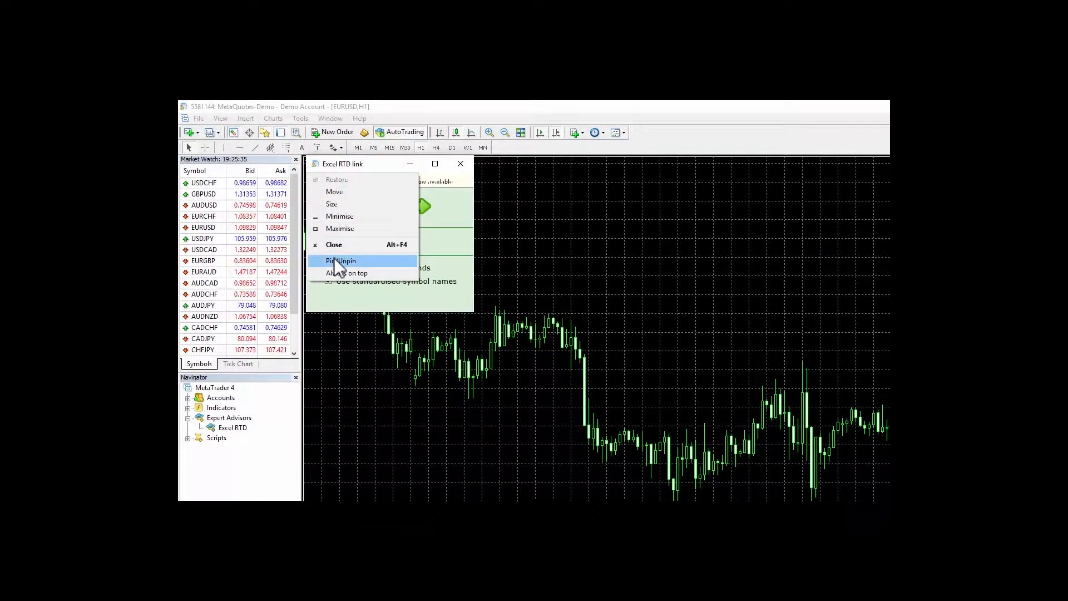
click(340, 260)
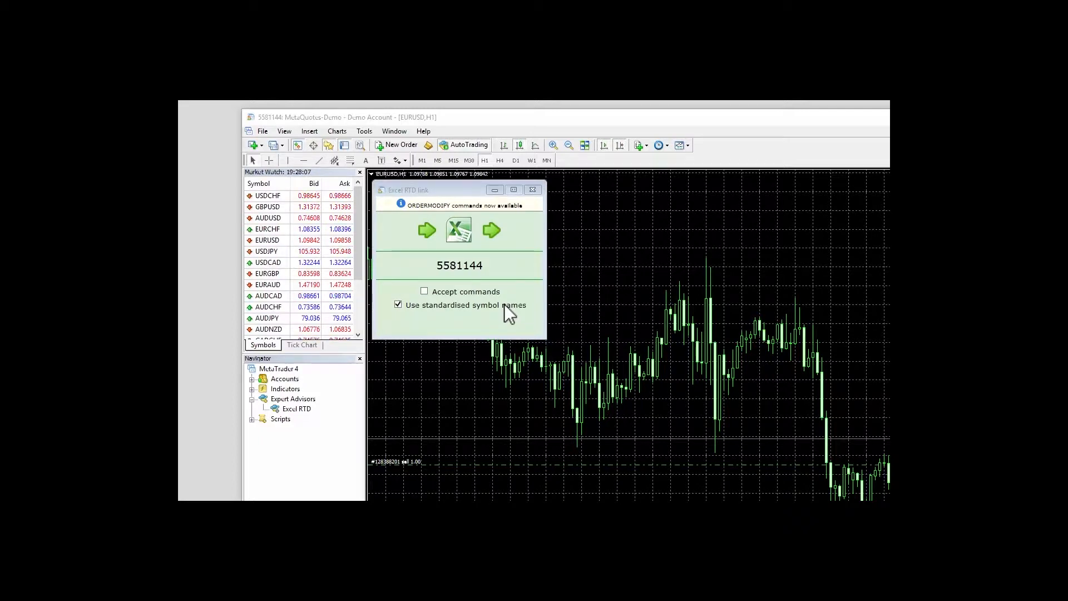
mouse_move(501, 302)
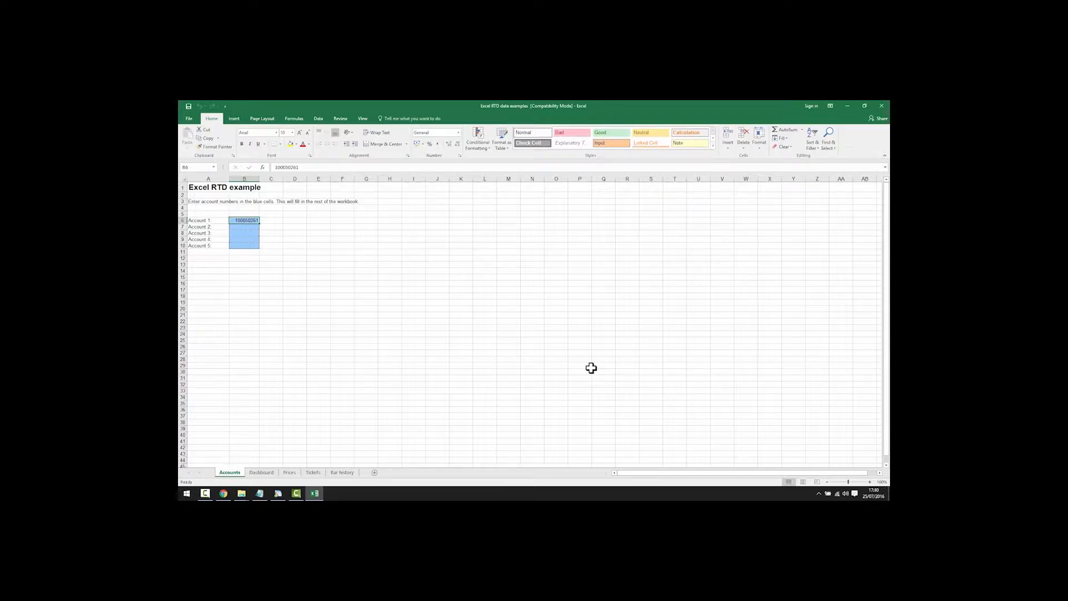
text(5)
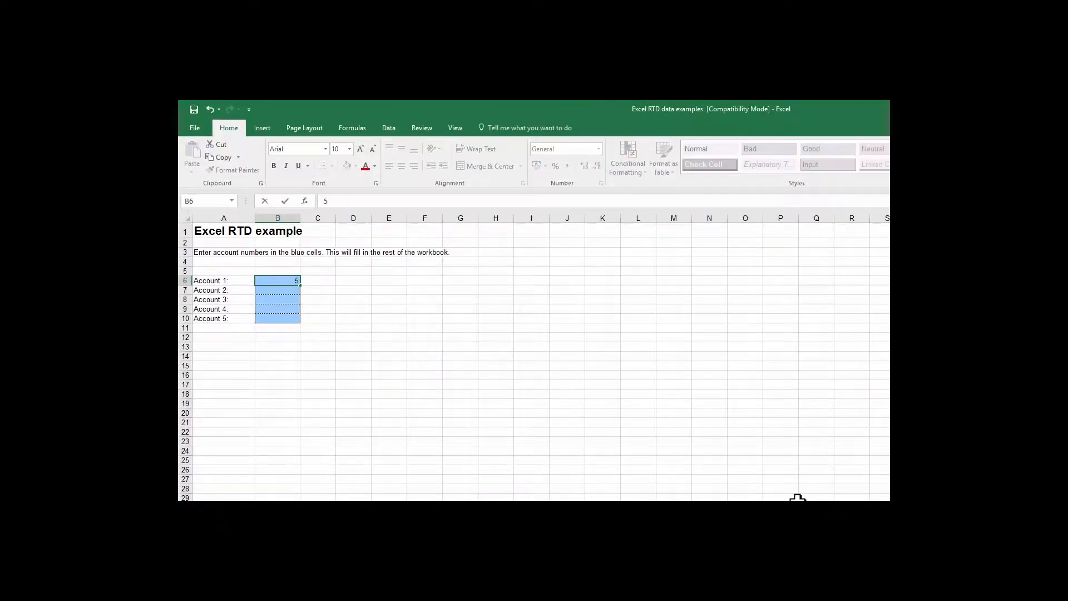
text(5581144)
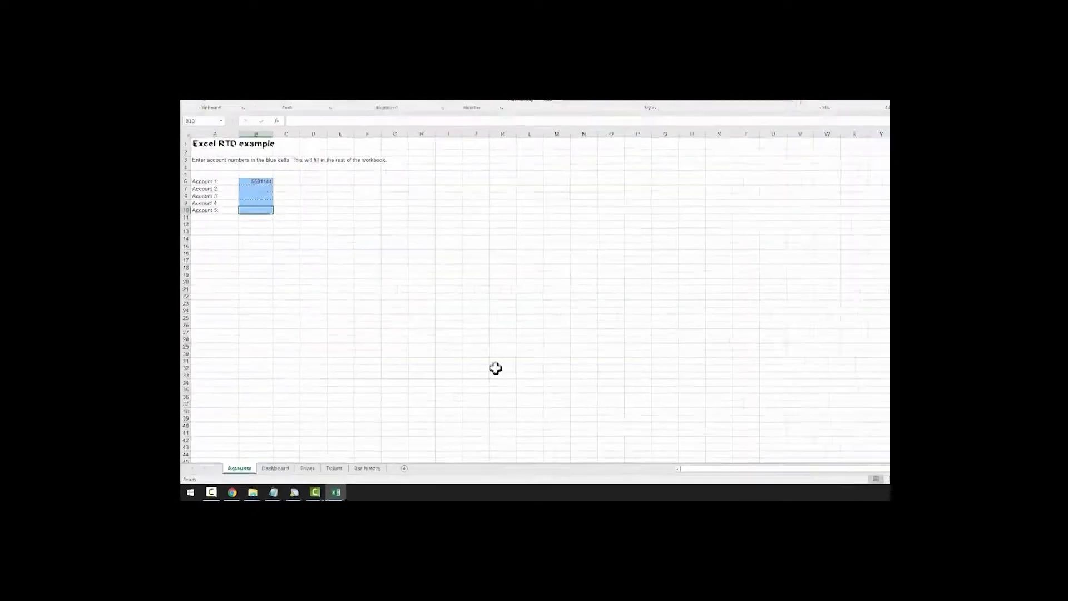
click(275, 468)
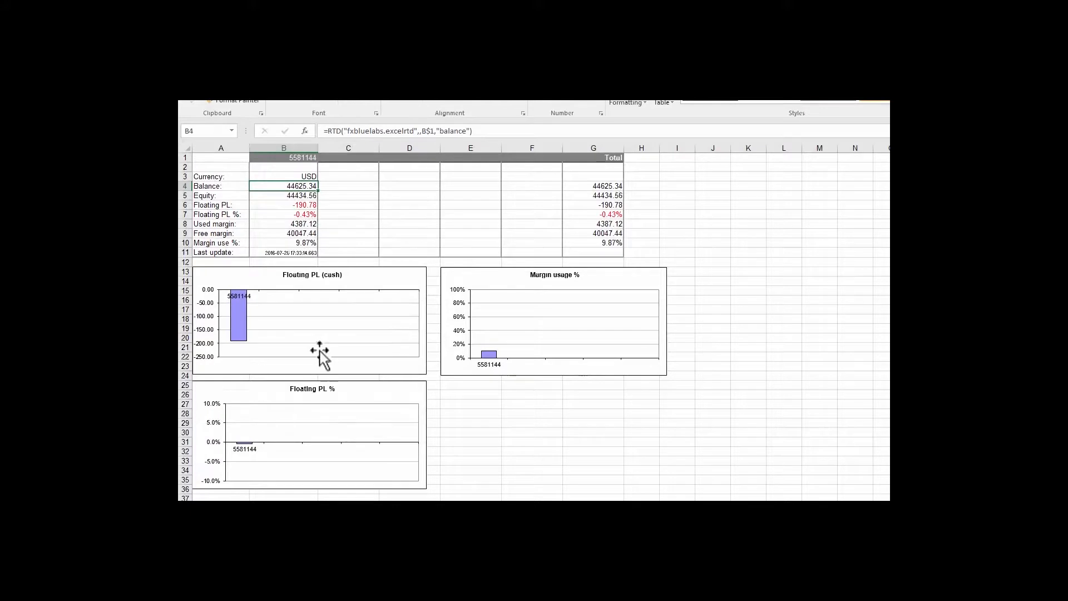
mouse_move(354, 337)
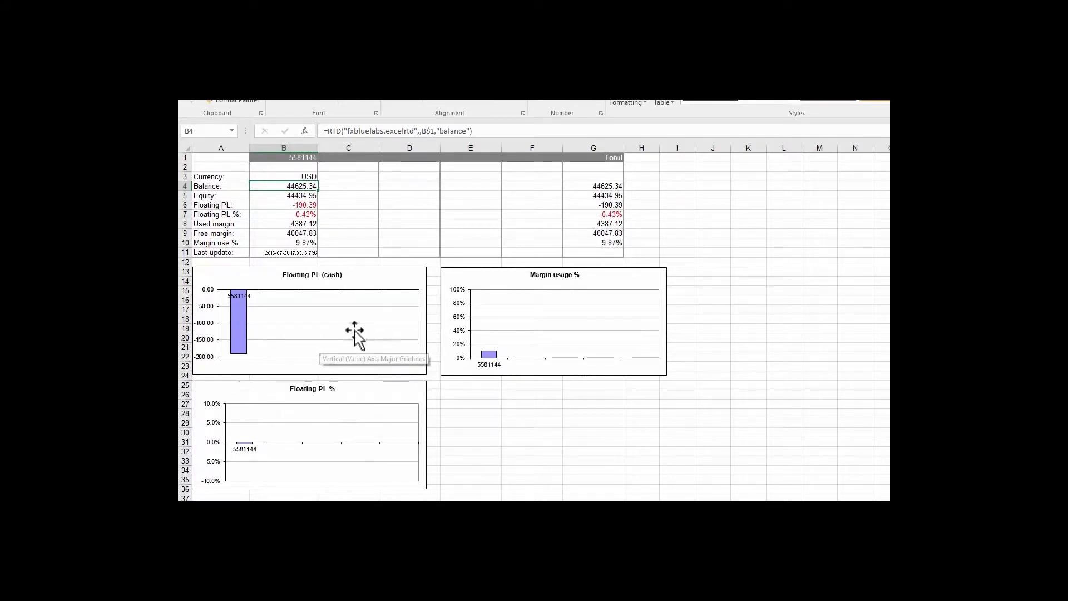
mouse_move(389, 330)
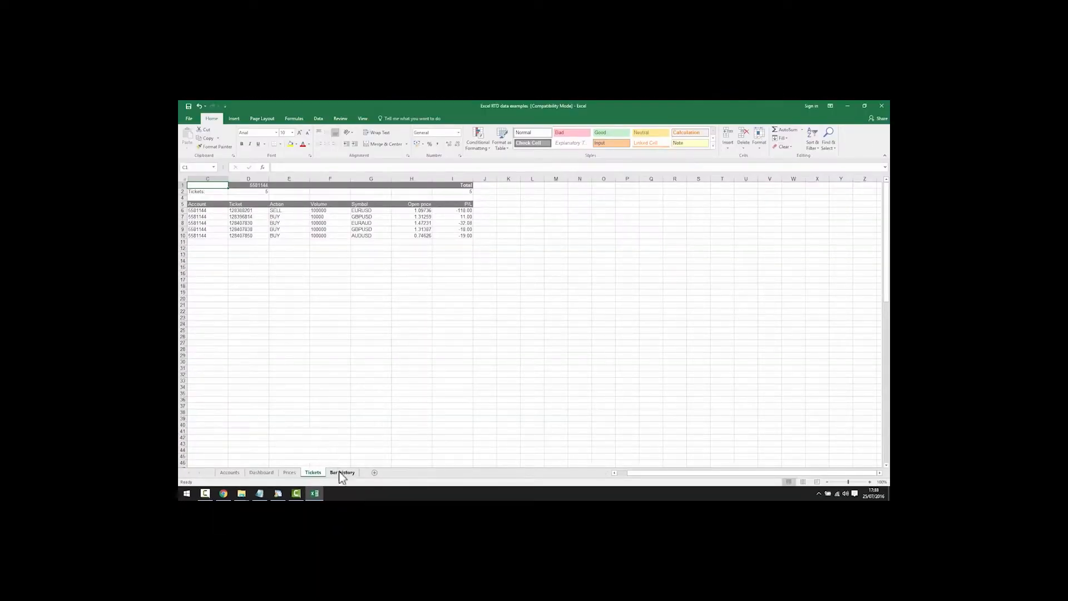
View the Bar history sheet, then launch the Excel RTD tick recorder workbook from the desktop.
click(342, 472)
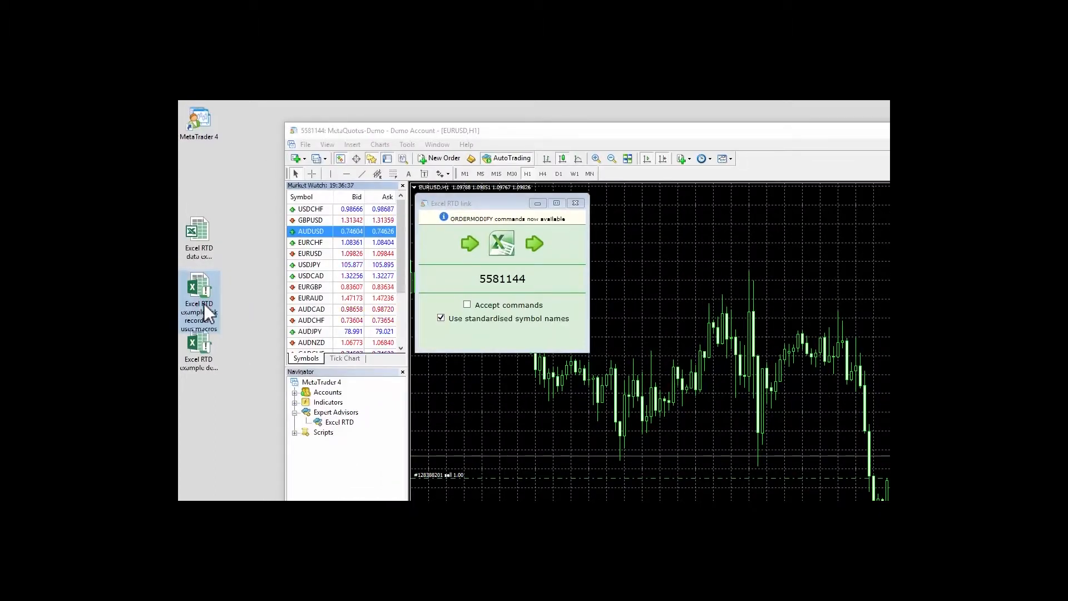
double_click(199, 303)
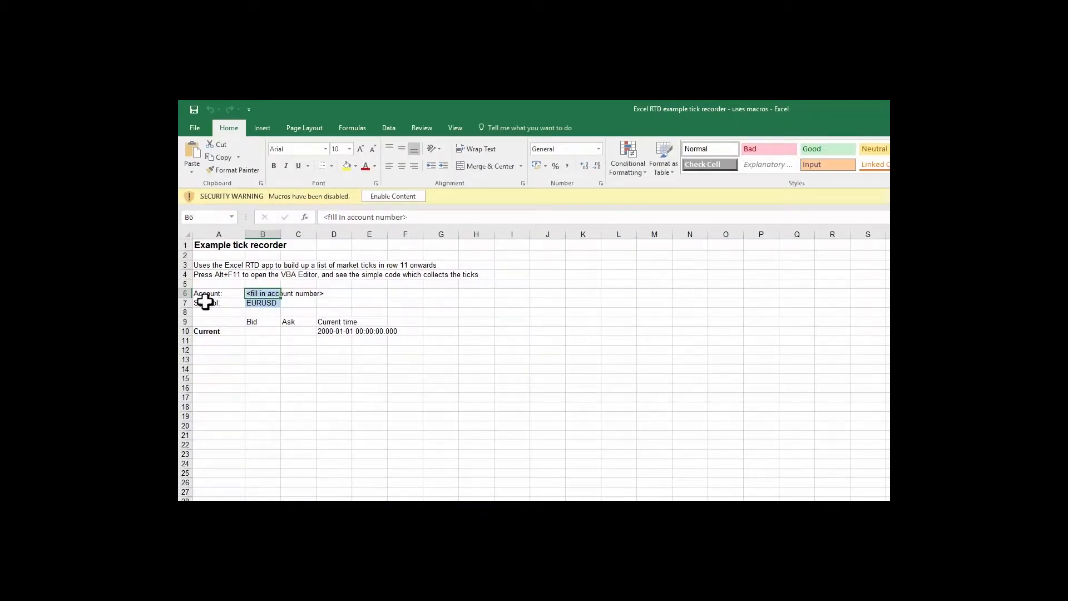
mouse_move(401, 213)
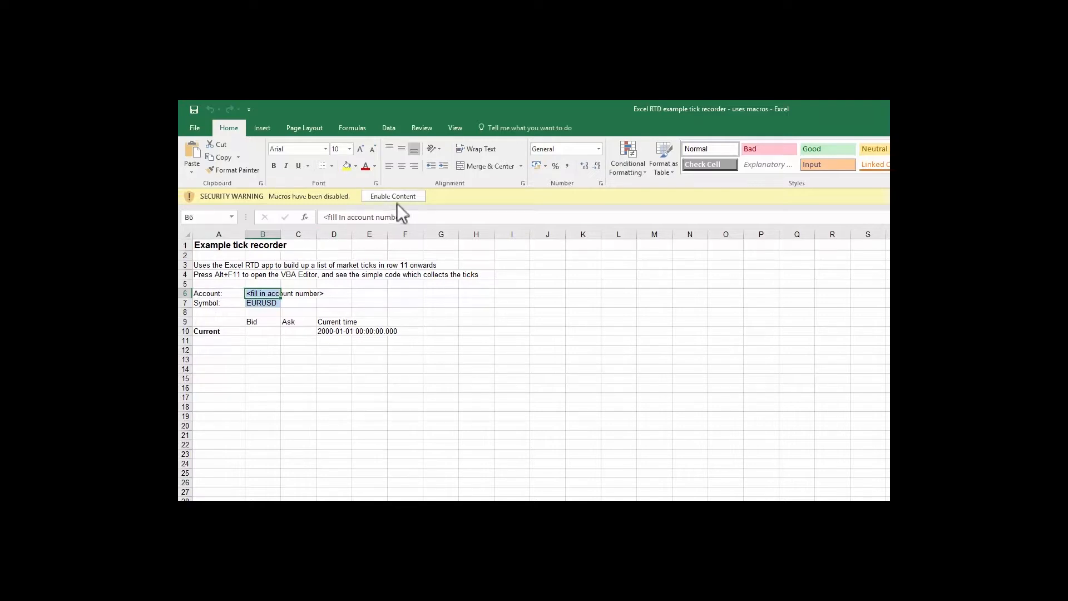
mouse_move(405, 208)
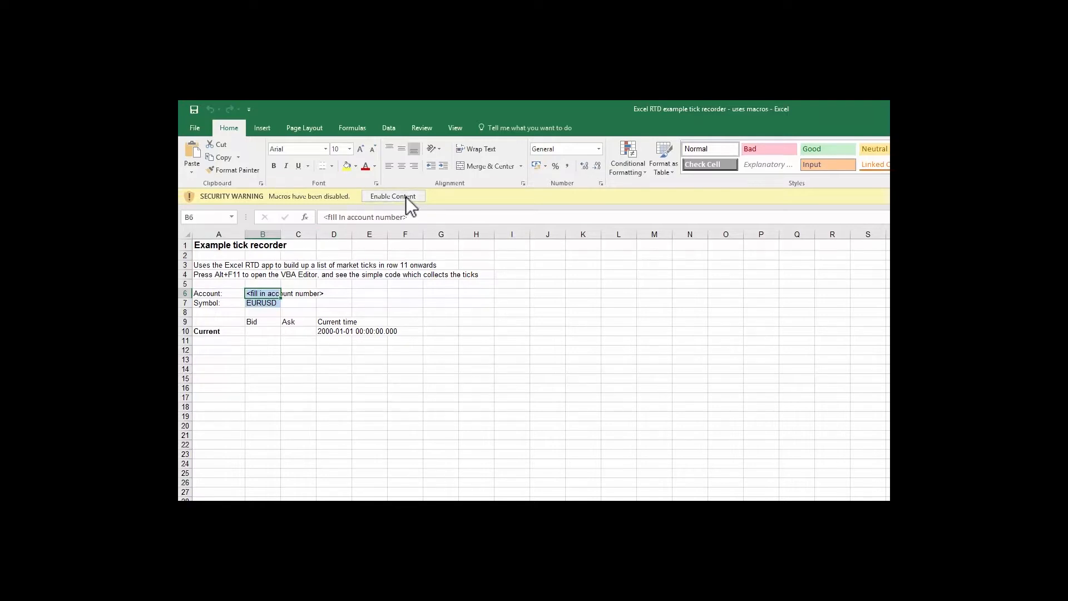
Enable Content in the security warning so the tick recorder's macros run.
click(393, 195)
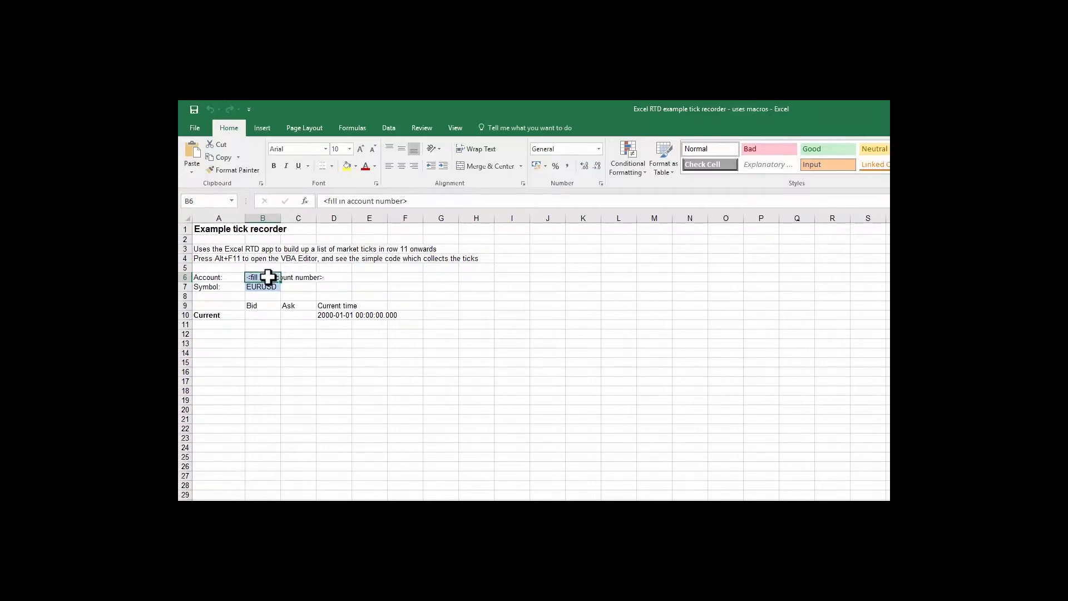
text(5581144)
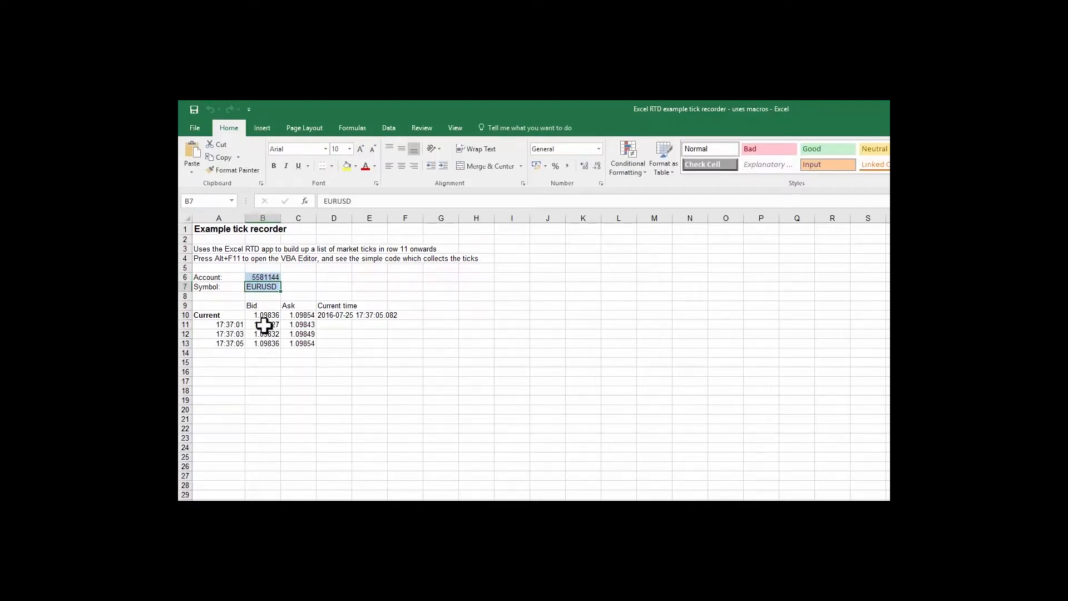
mouse_move(481, 438)
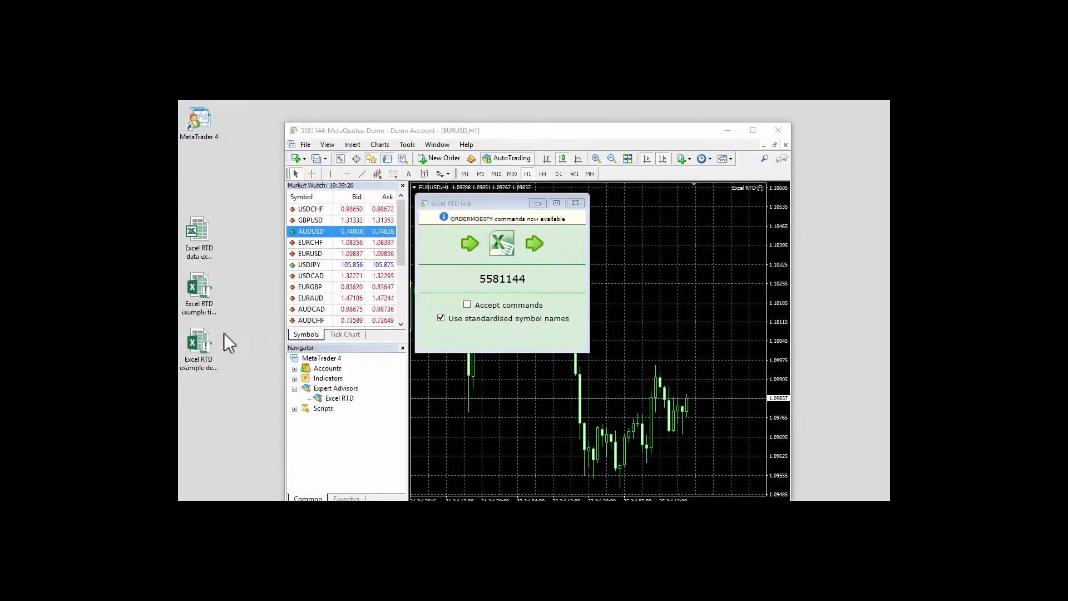
Launch the Excel RTD example deal ticket workbook from the desktop beside MetaTrader 4.
click(198, 344)
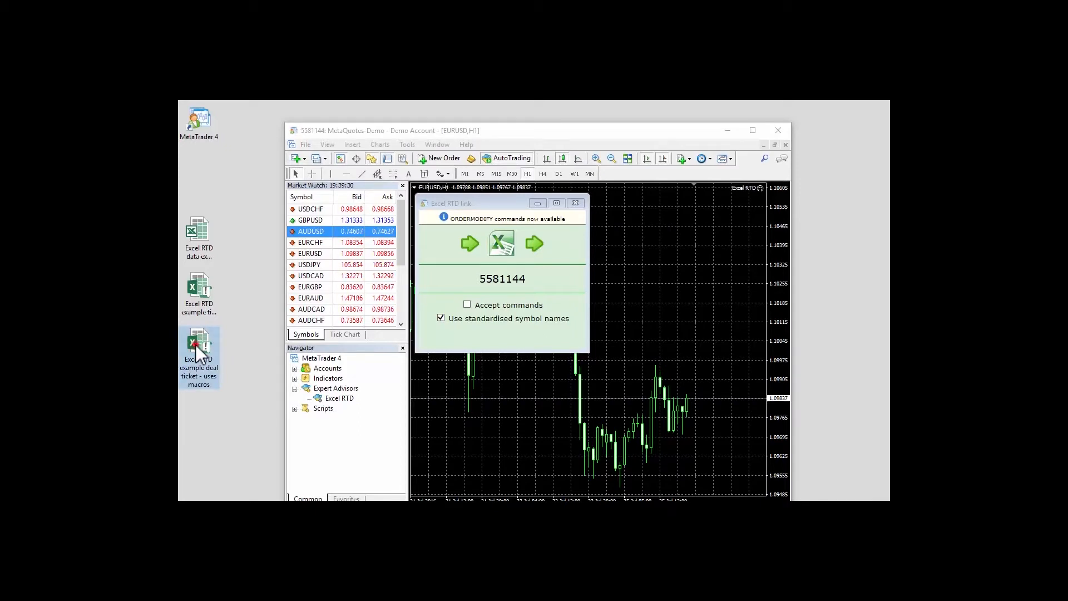
double_click(198, 346)
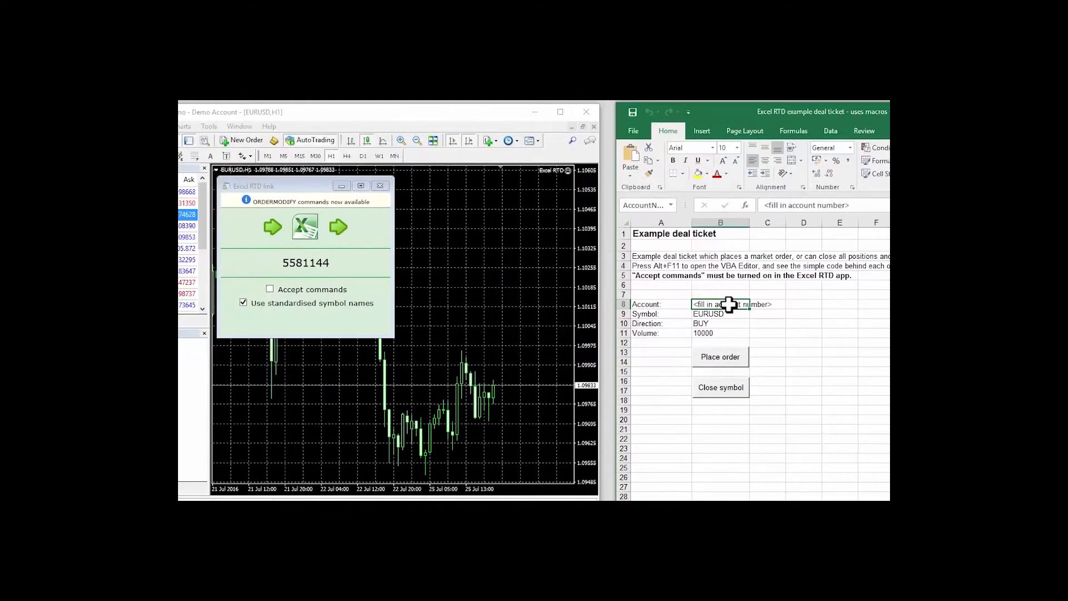
Enter account 5581144 in cell B8 of the deal ticket for buying 10000 EURUSD.
text(5581144)
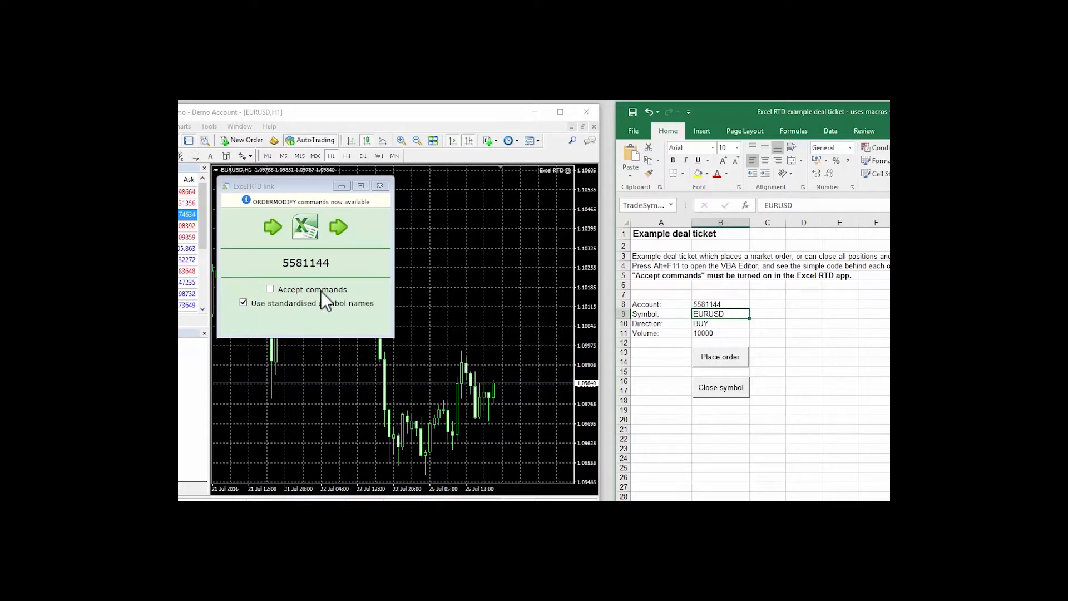
Enable Accept commands so the Excel RTD link takes trading commands from Excel.
click(270, 289)
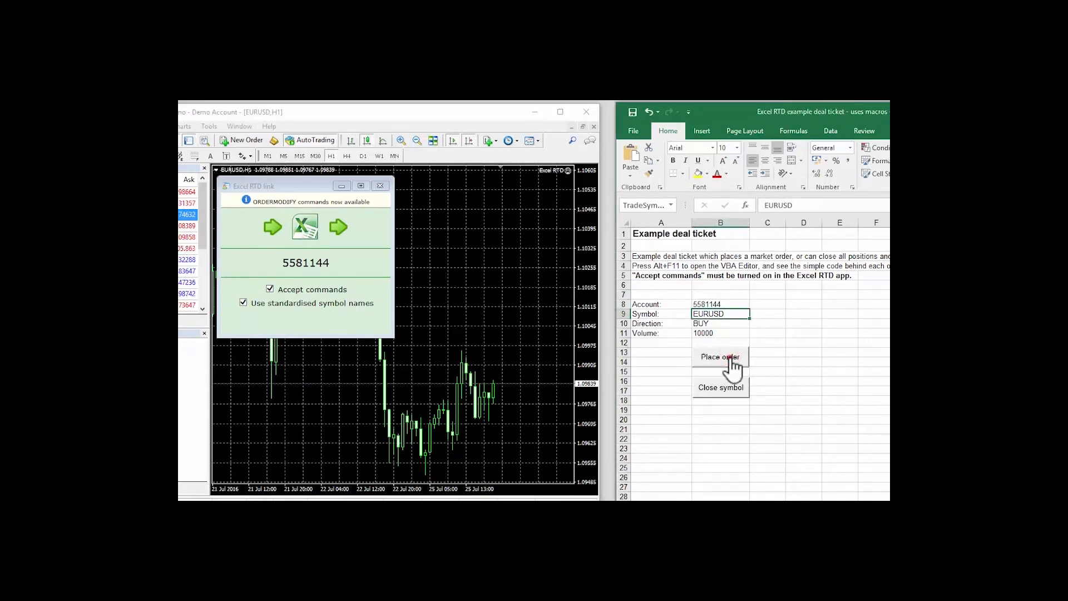
Send the 10000 EURUSD buy order to MetaTrader and dismiss the Order placed! confirmation.
click(720, 356)
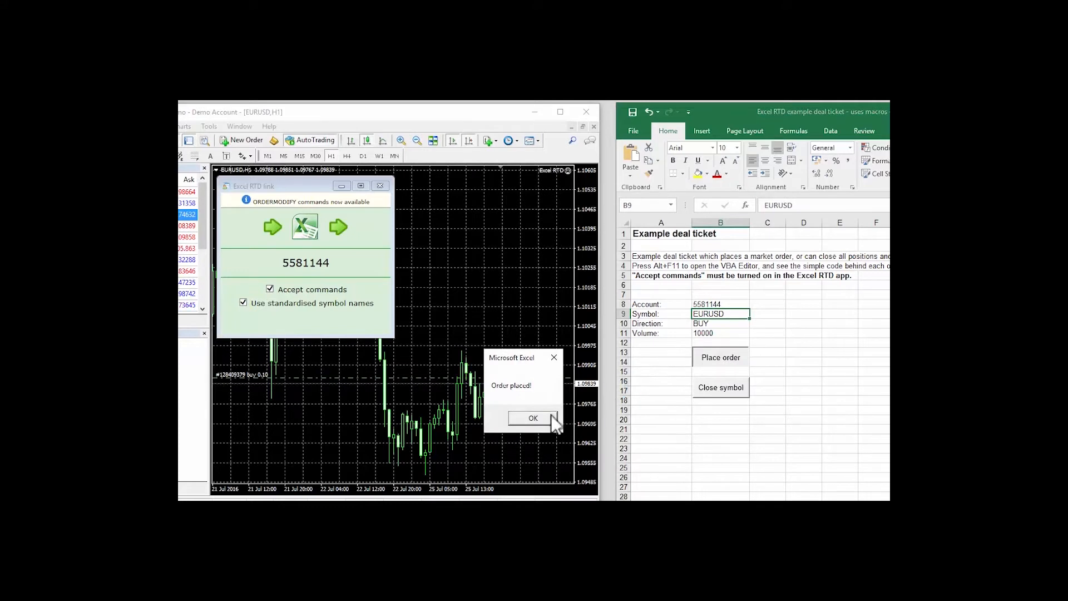
click(533, 417)
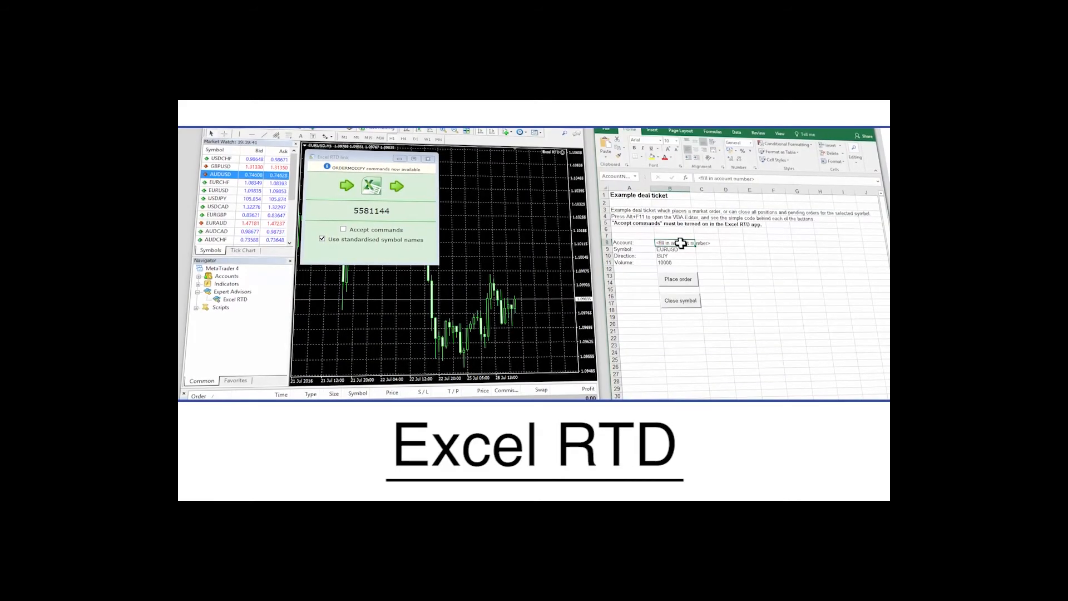
text(55811)
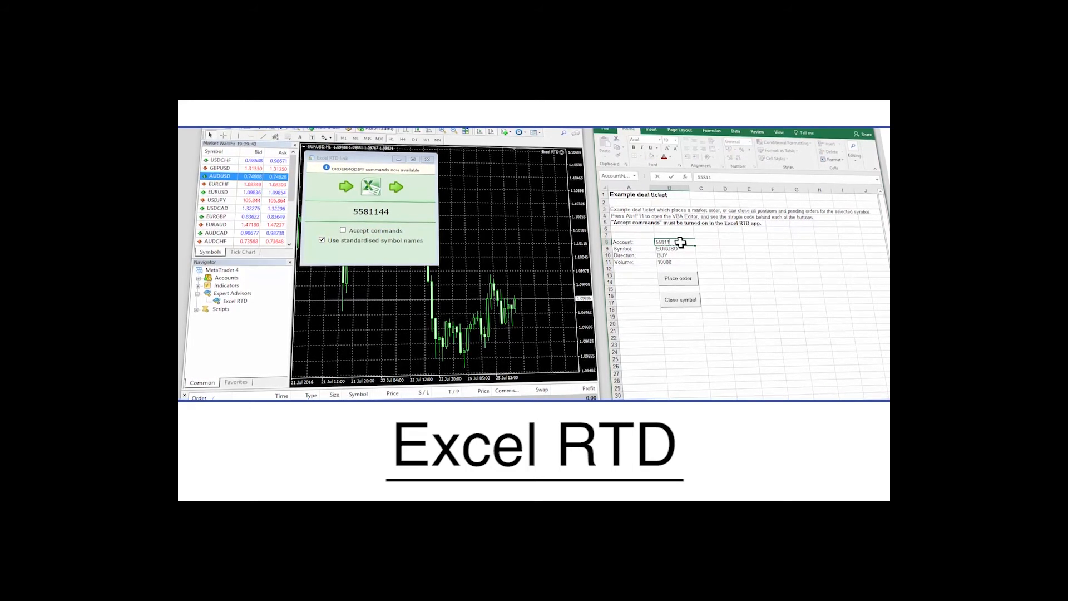